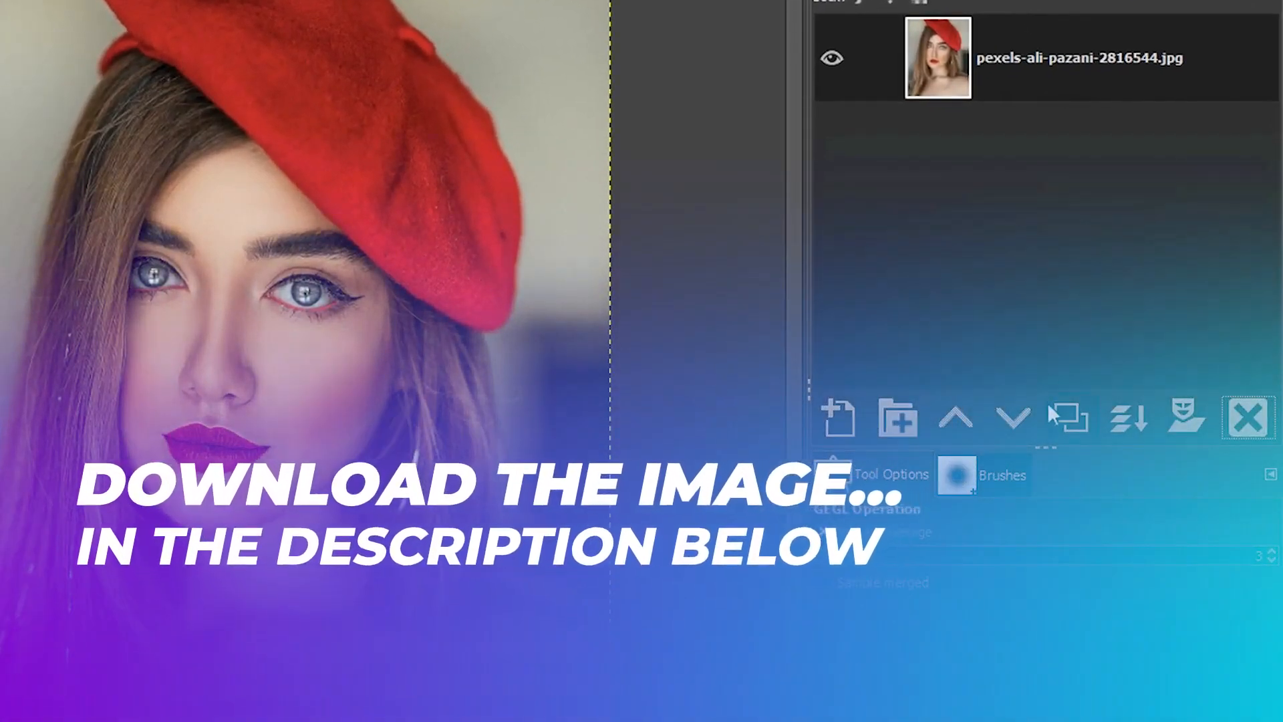
# Step: Duplicate the portrait photo layer so a copy sits above the original
pyautogui.click(1068, 419)
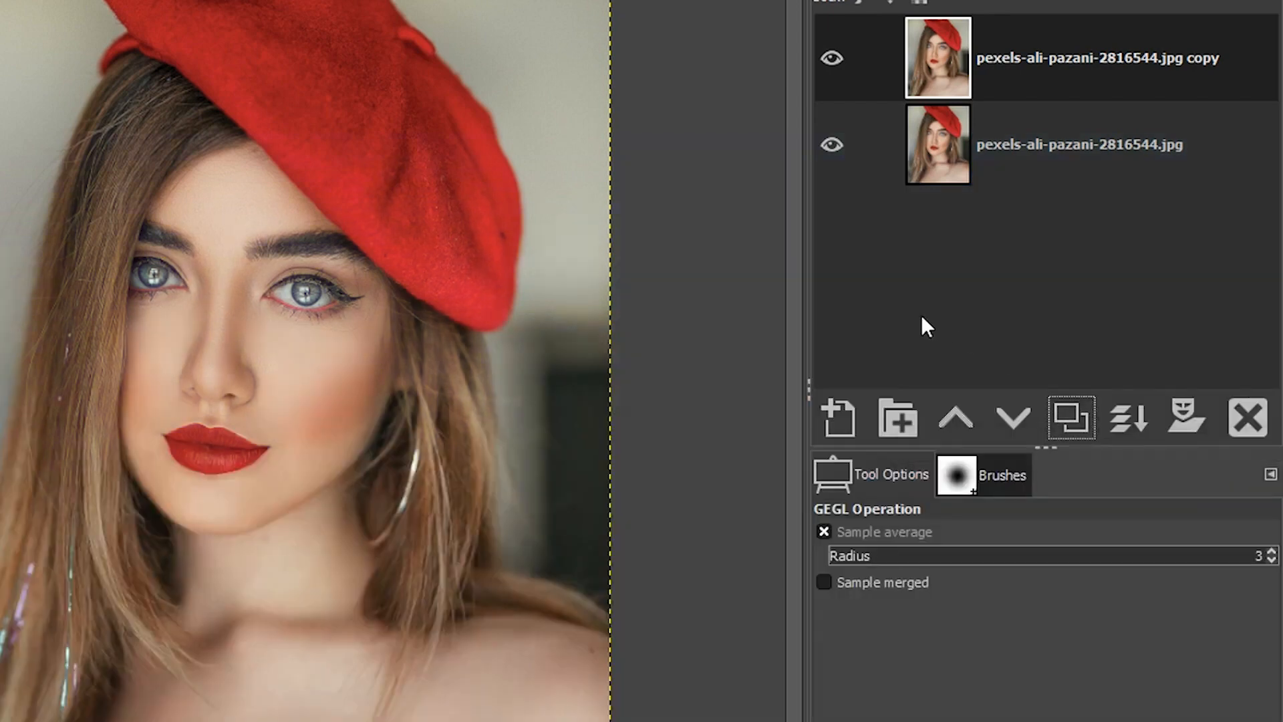
pyautogui.moveTo(925, 319)
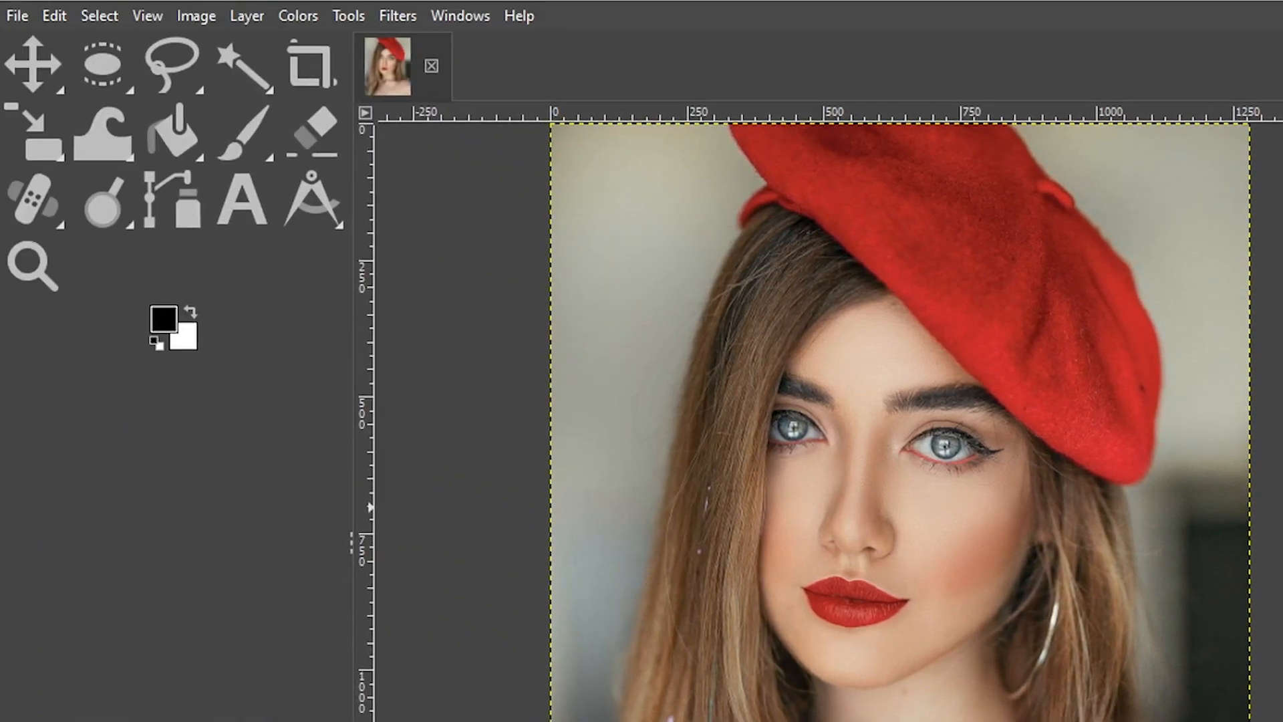
pyautogui.click(299, 15)
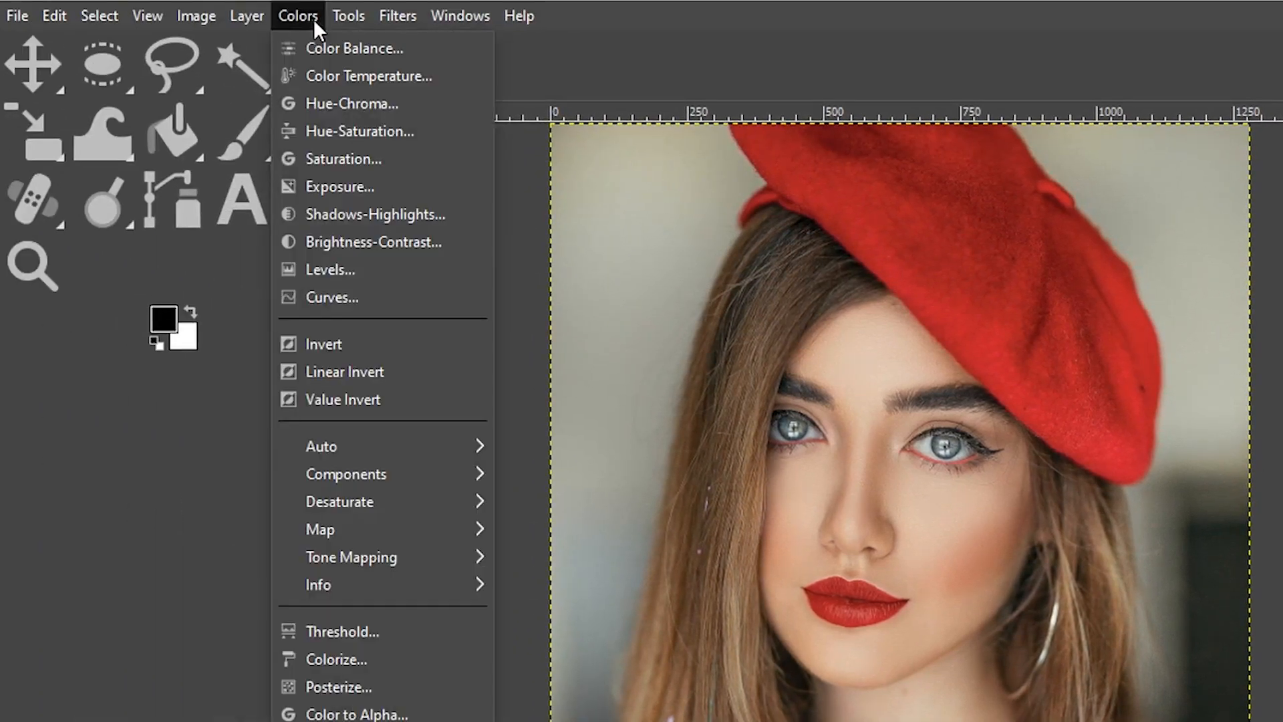
pyautogui.click(358, 131)
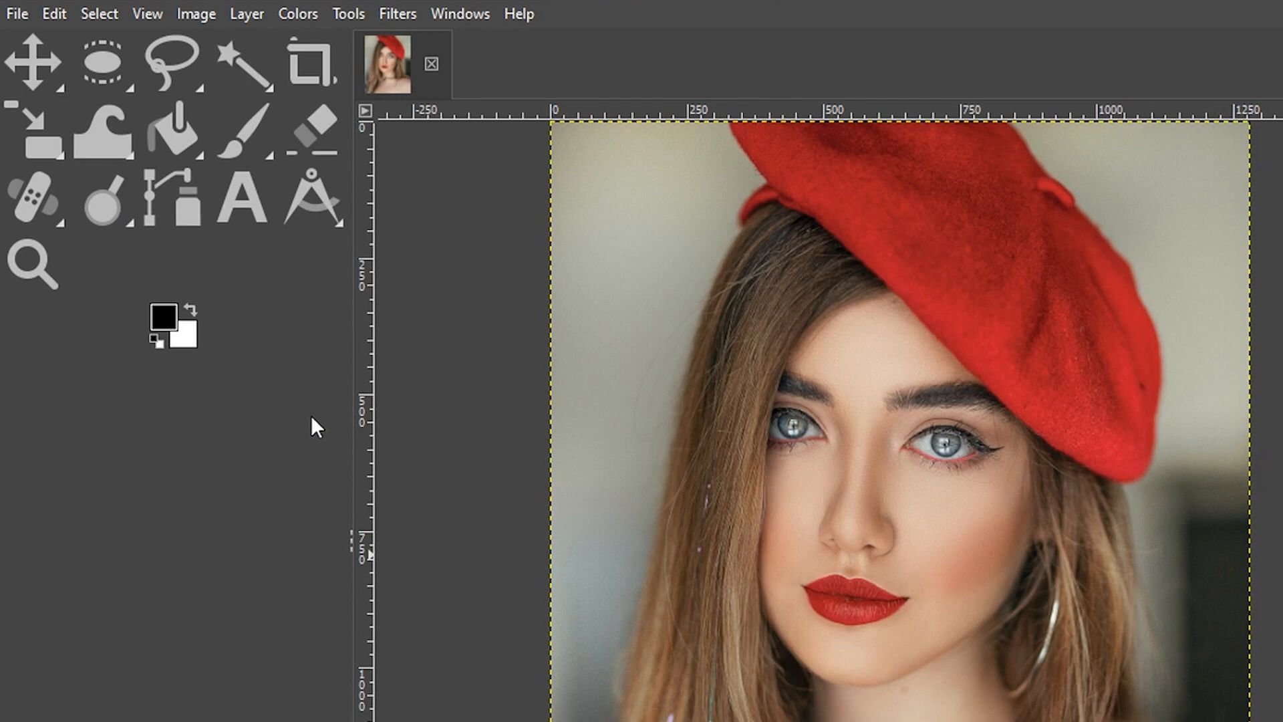
pyautogui.moveTo(296, 14)
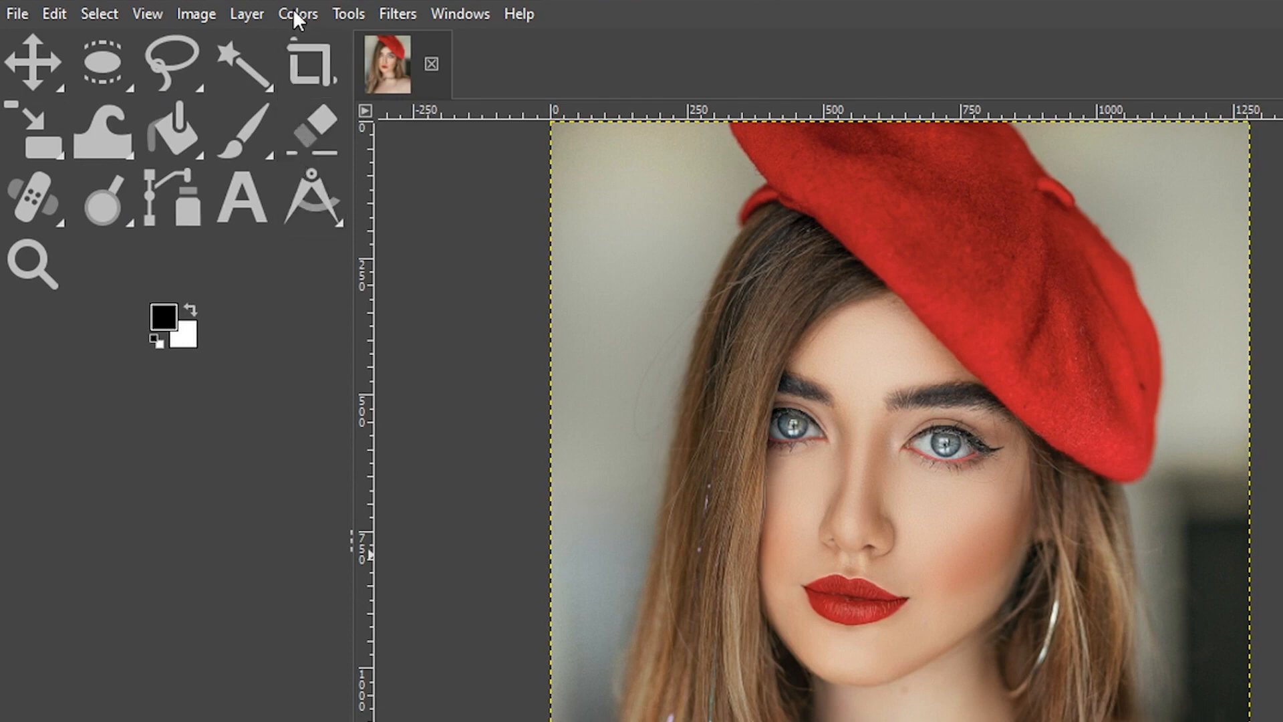
# Step: Apply Color to Gray to the duplicate layer with Enhance Shadows left unchecked
pyautogui.click(297, 14)
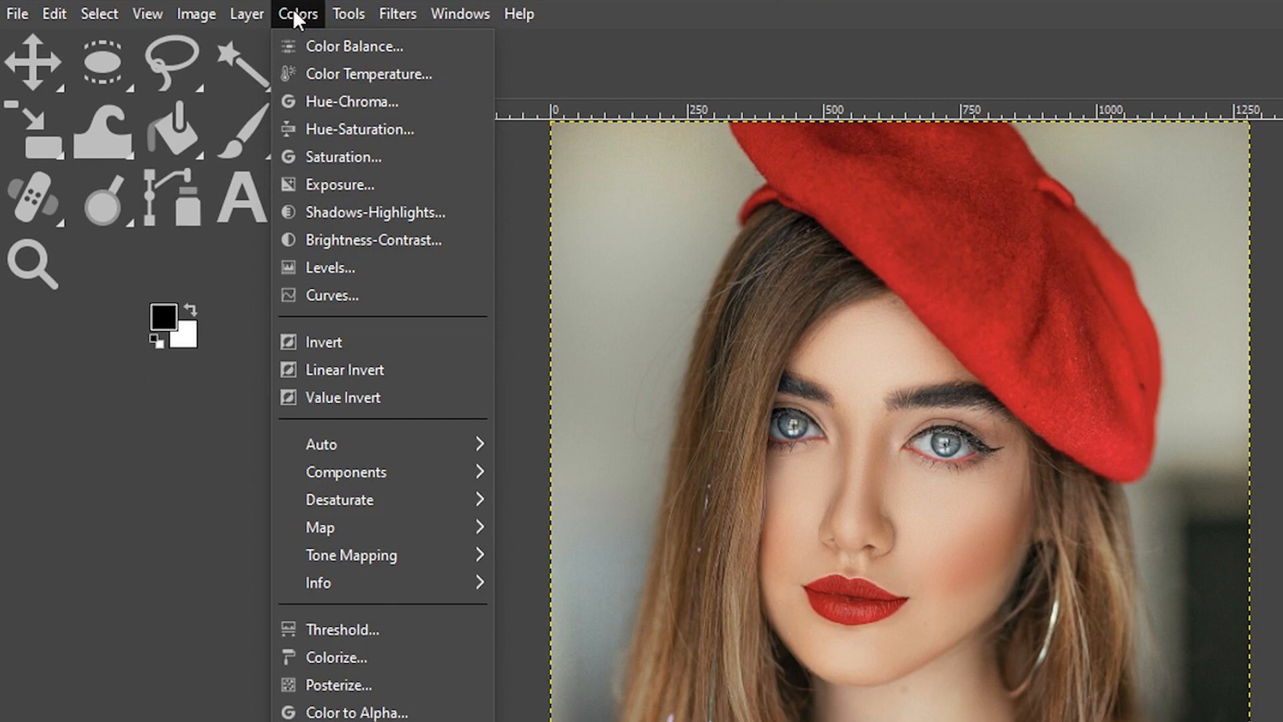
pyautogui.moveTo(339, 499)
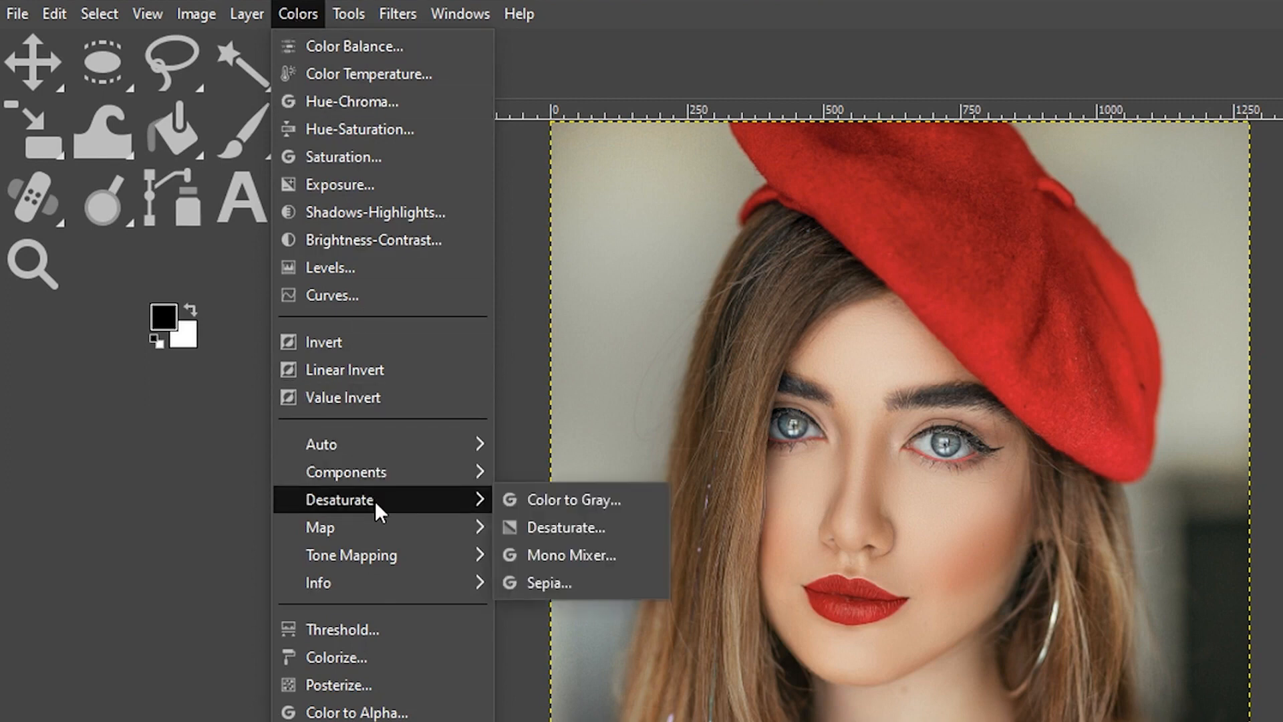
pyautogui.click(574, 499)
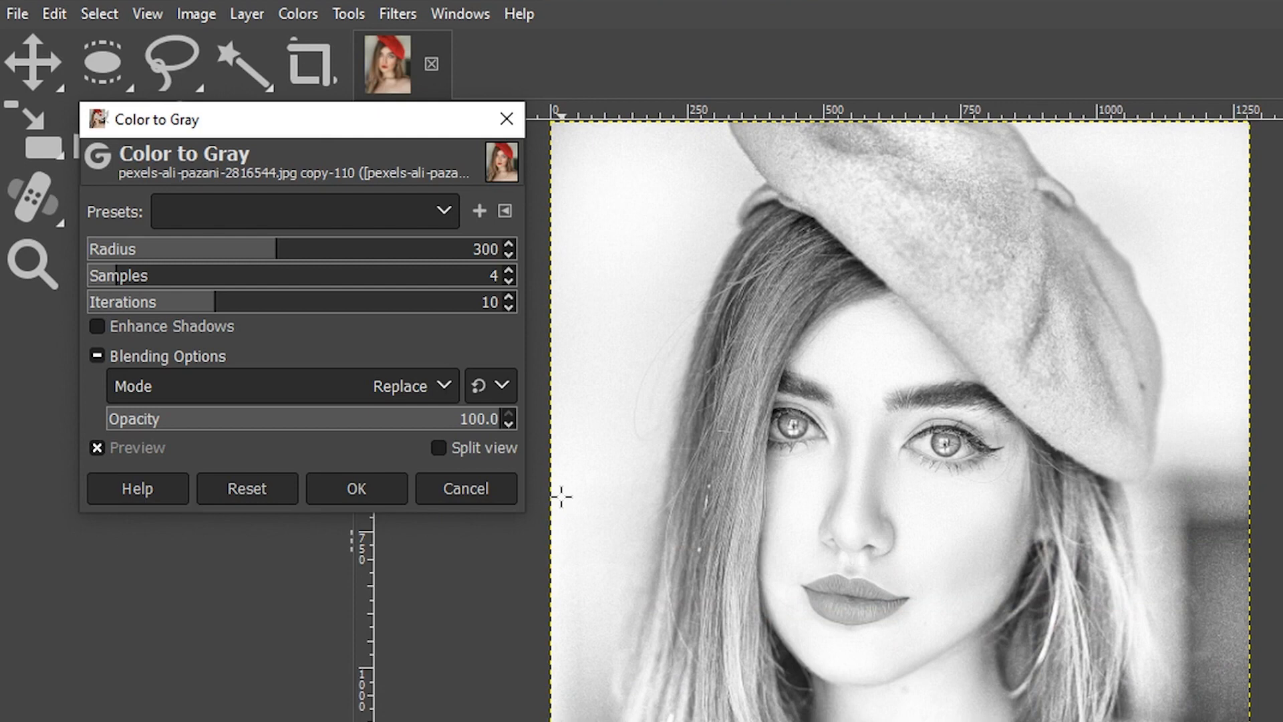
pyautogui.moveTo(291, 256)
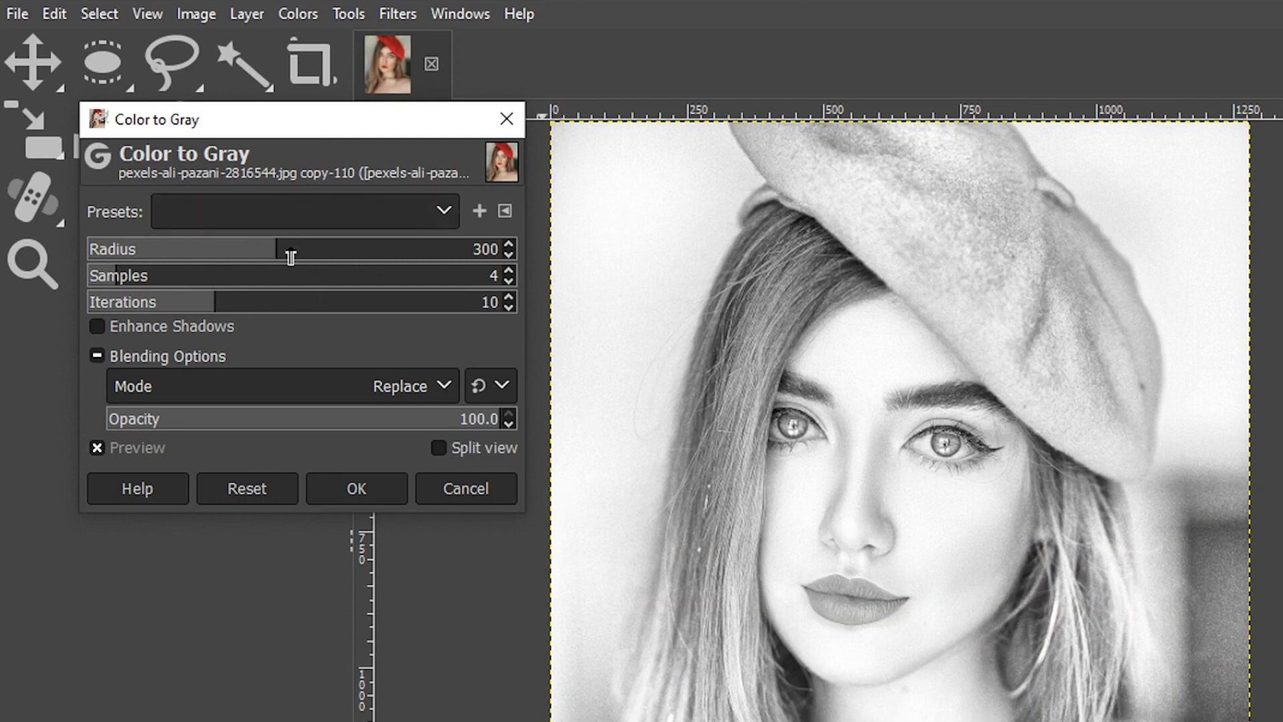
pyautogui.moveTo(301, 284)
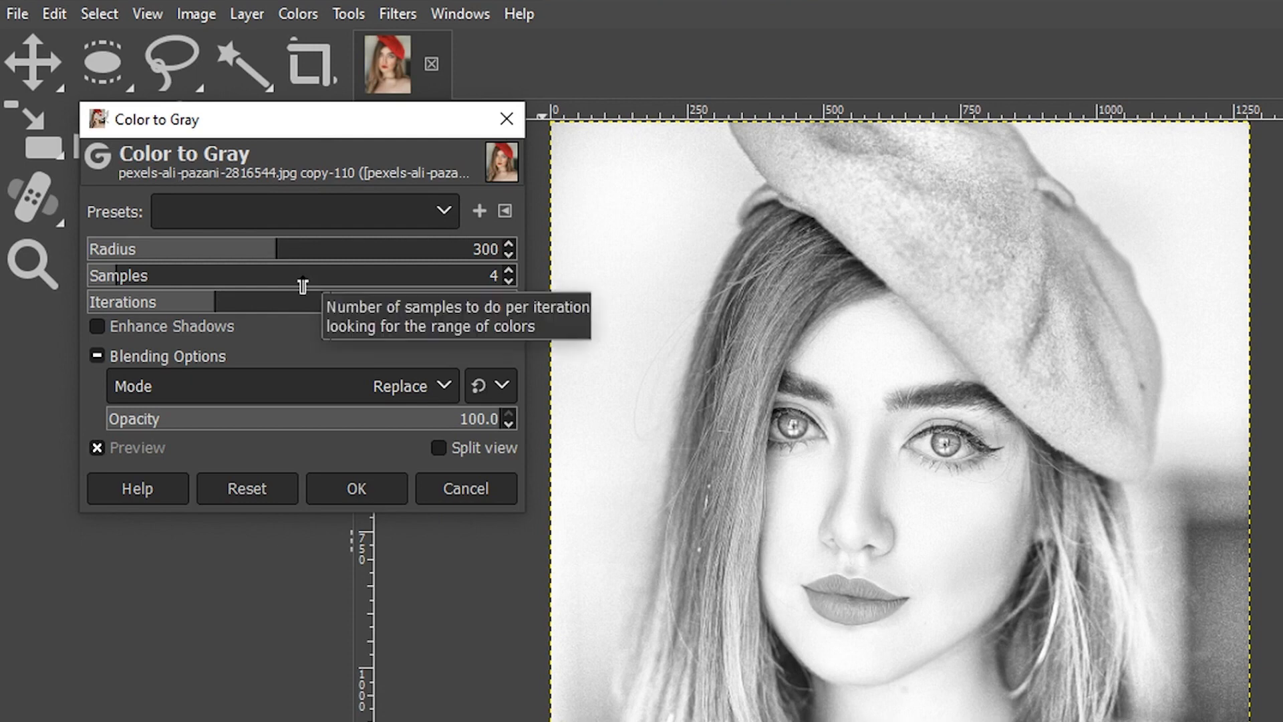
pyautogui.moveTo(322, 263)
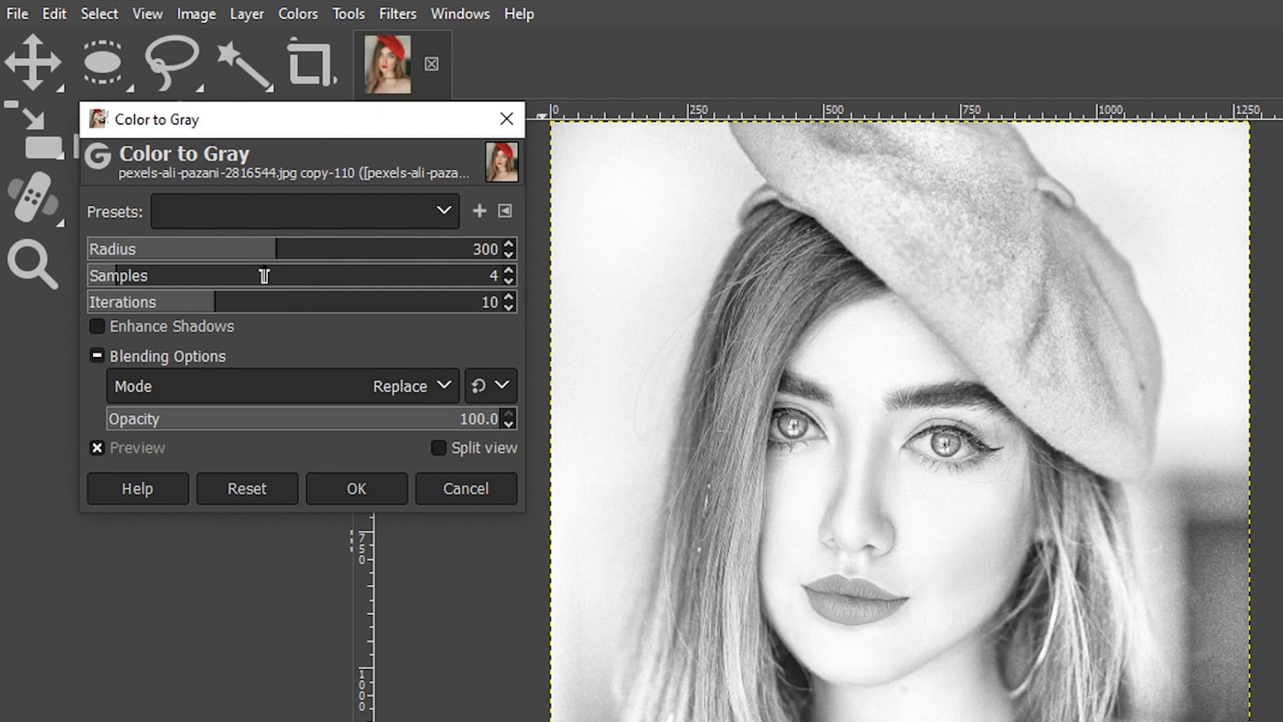
pyautogui.moveTo(274, 315)
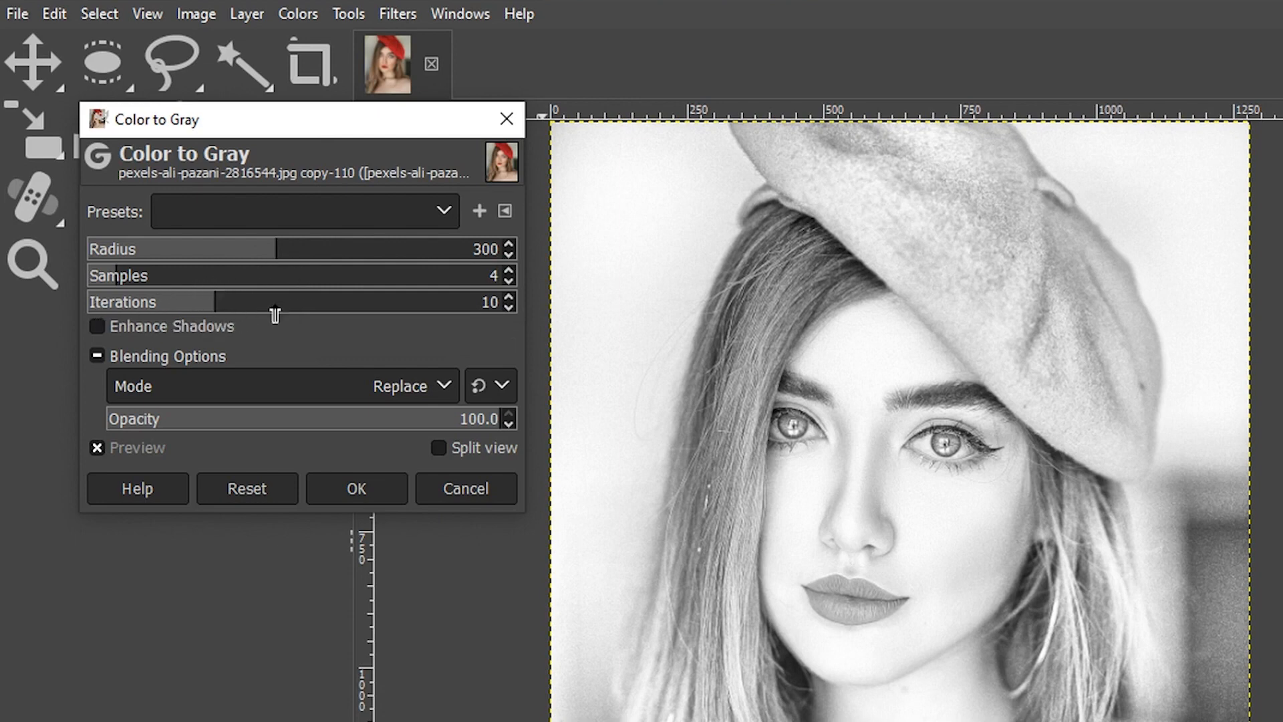
pyautogui.moveTo(276, 301)
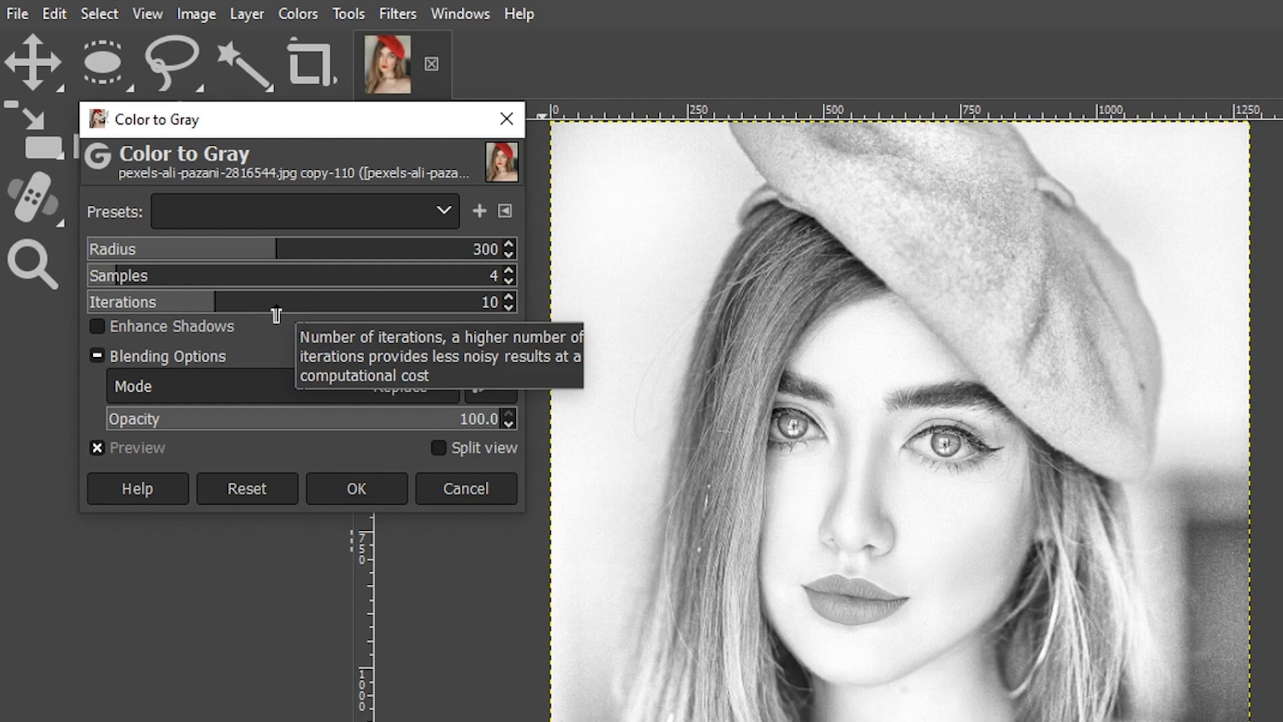
pyautogui.moveTo(221, 316)
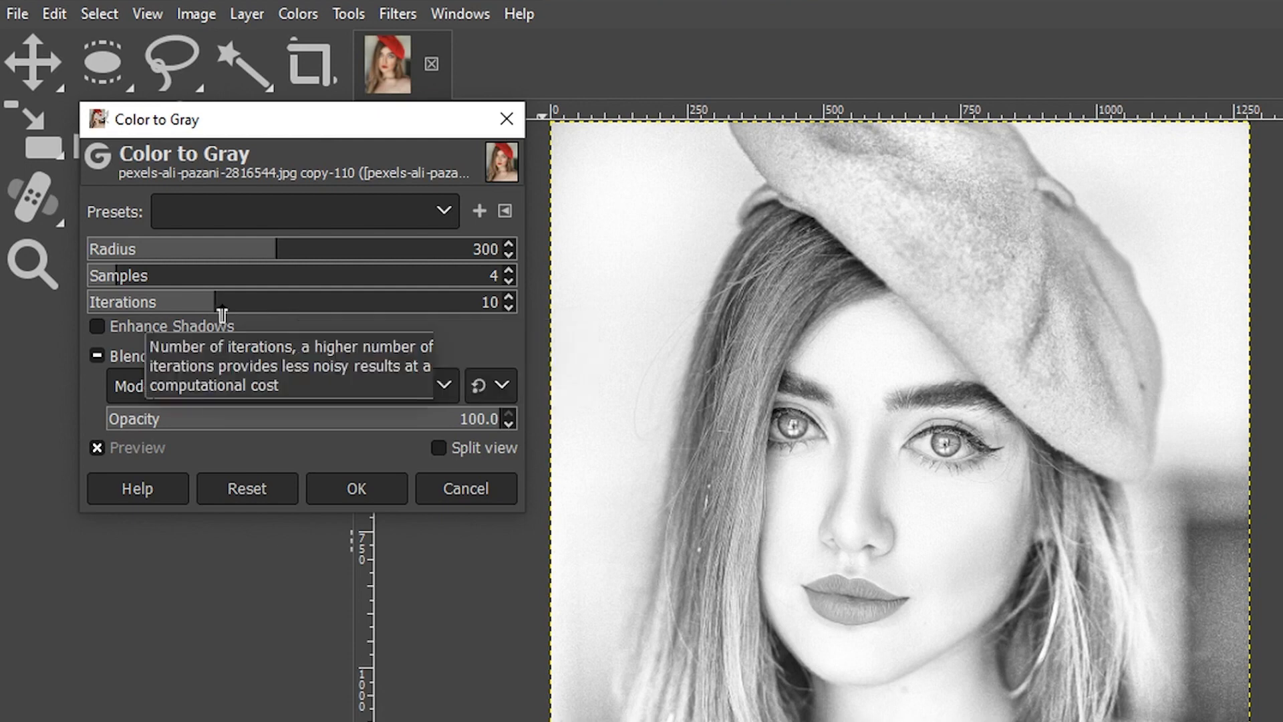
pyautogui.moveTo(332, 317)
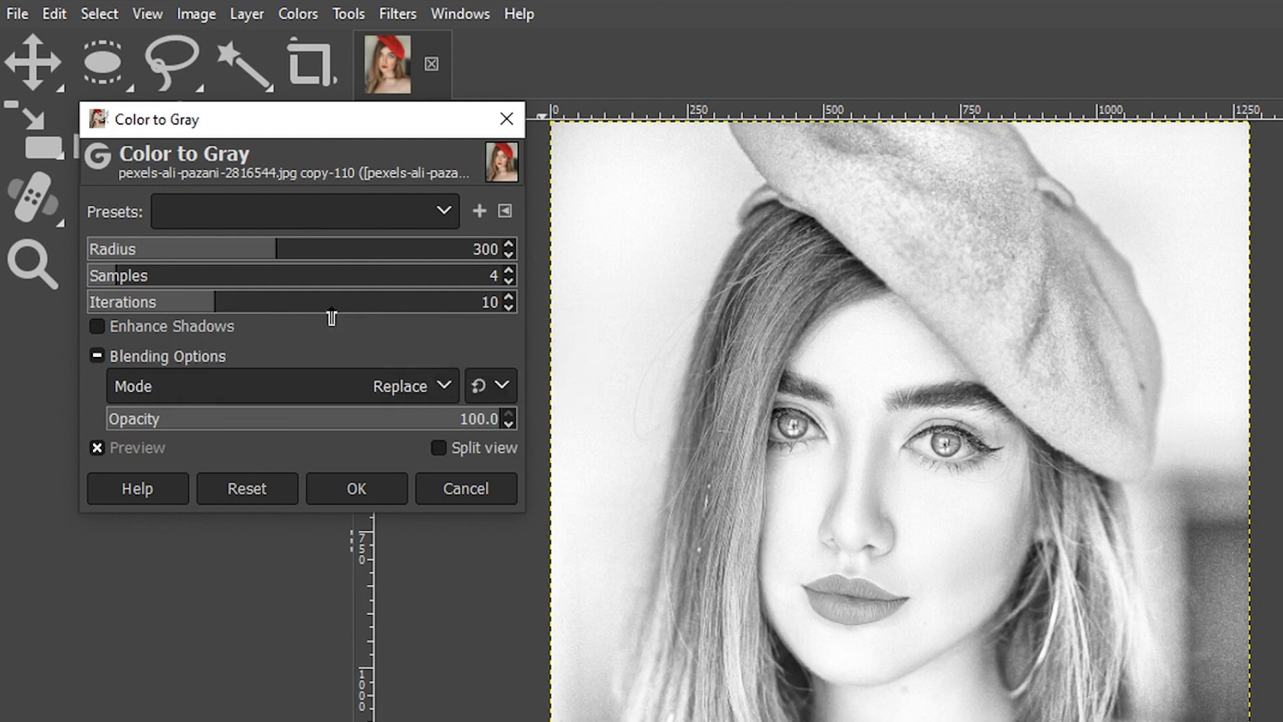
pyautogui.moveTo(164, 302)
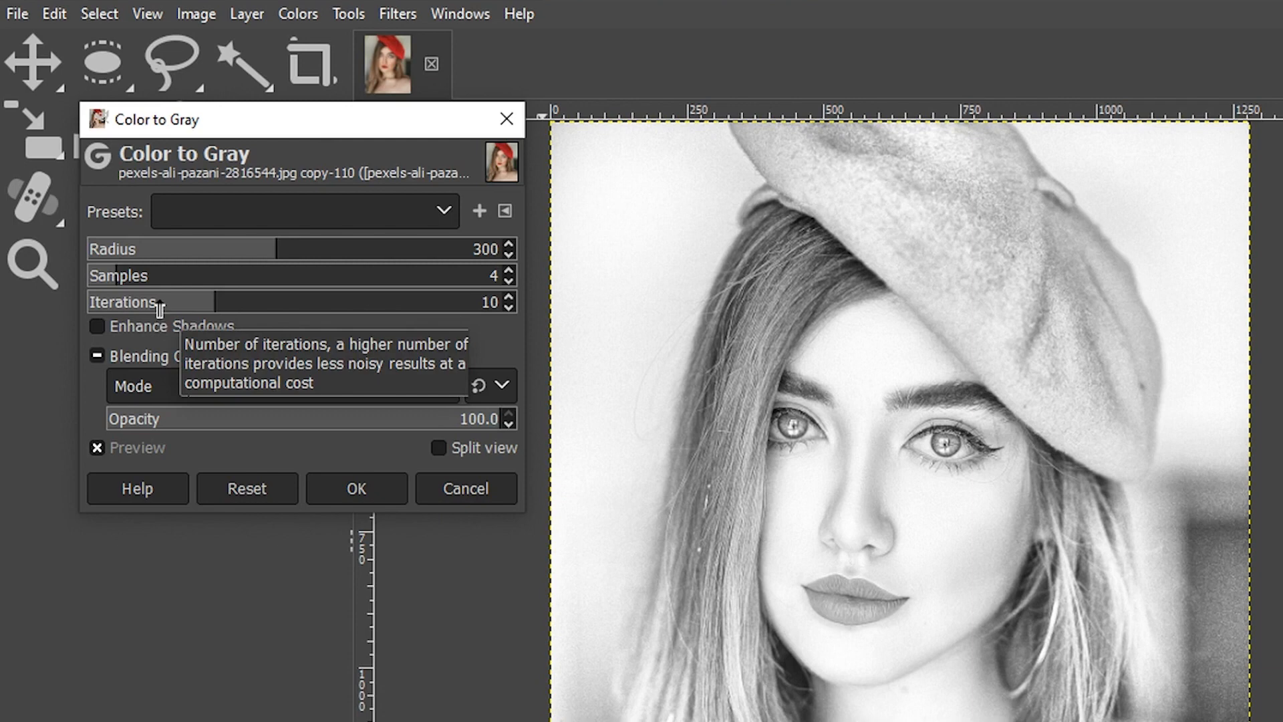
pyautogui.moveTo(152, 334)
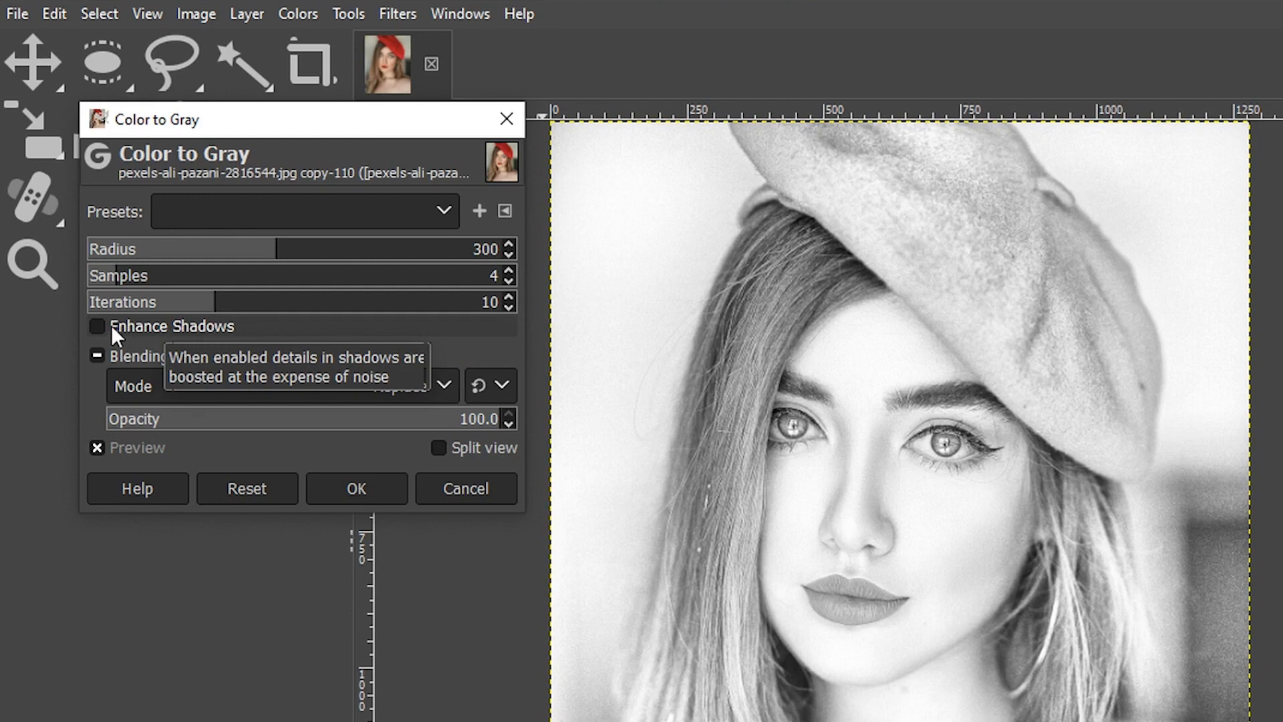
pyautogui.click(95, 327)
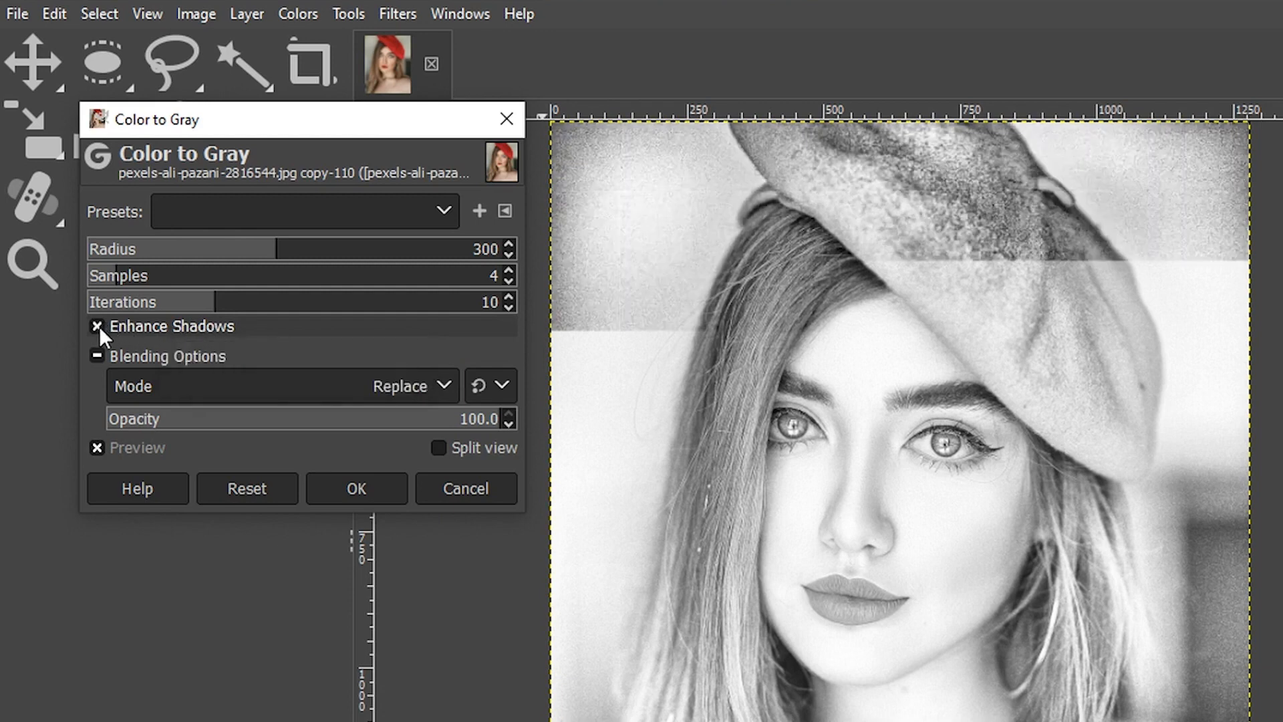
pyautogui.click(95, 325)
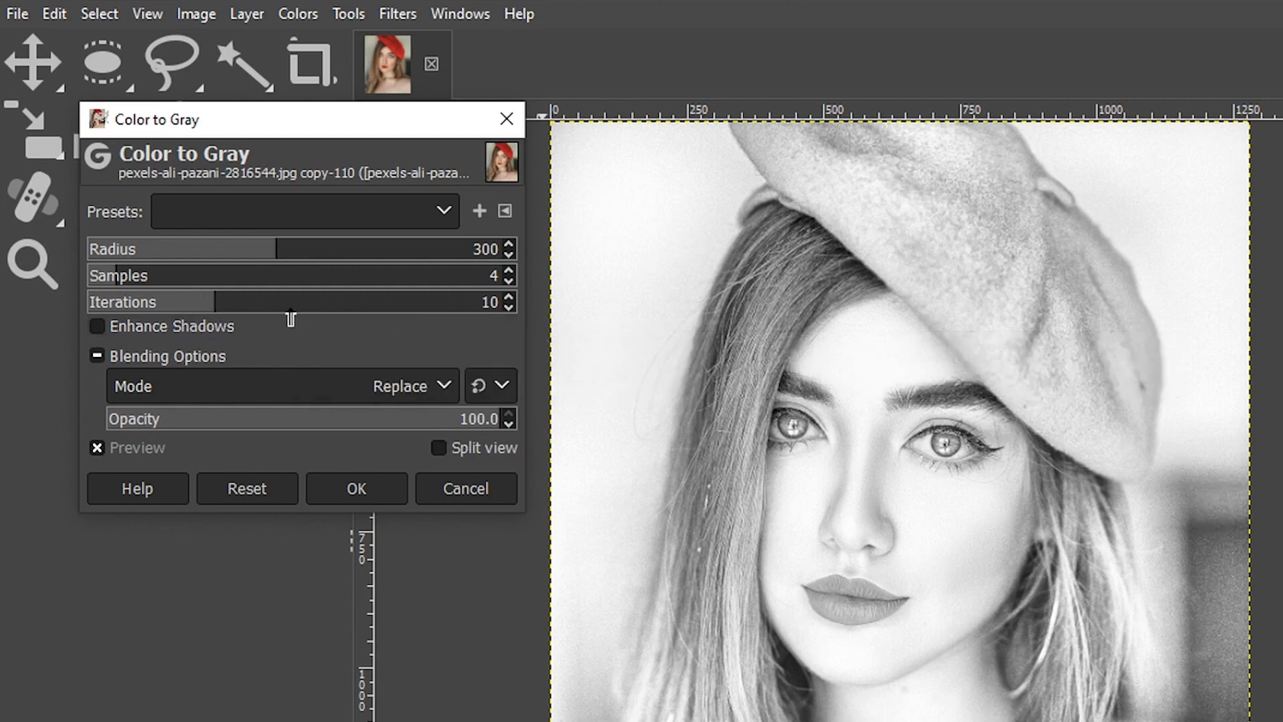
pyautogui.click(355, 489)
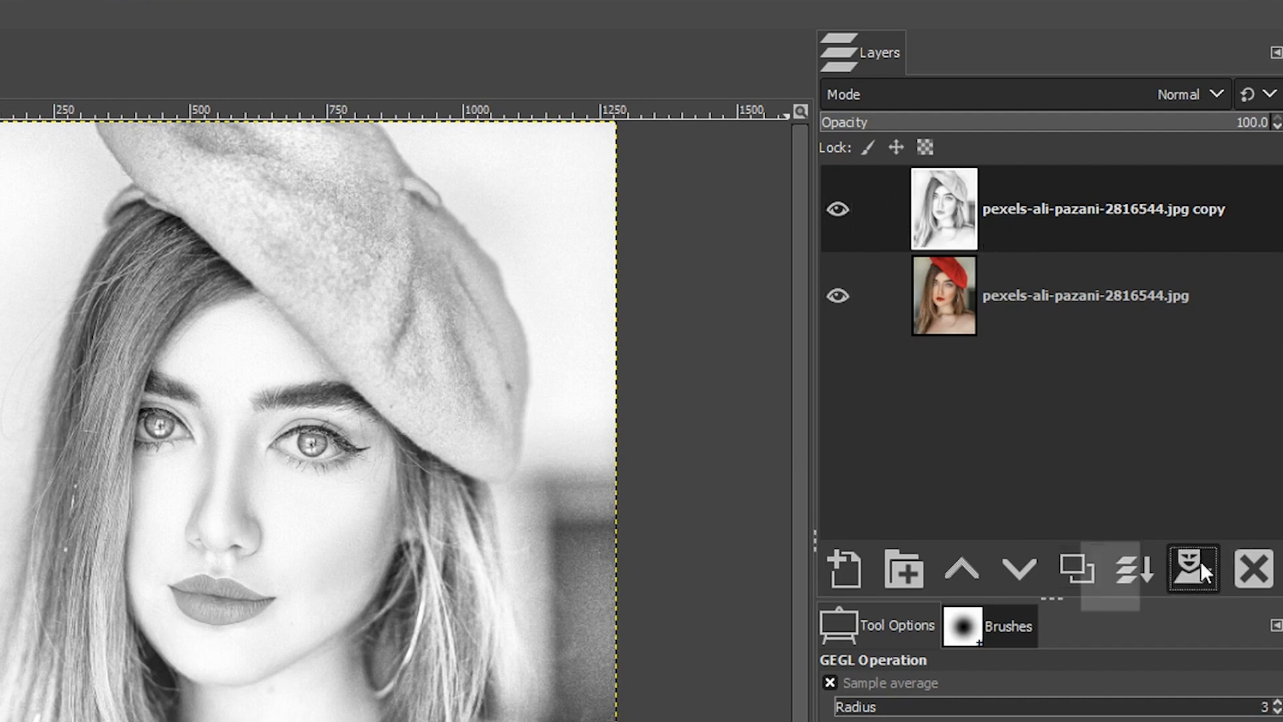
# Step: Add a White (full opacity) layer mask to the black-and-white copy
pyautogui.click(1192, 568)
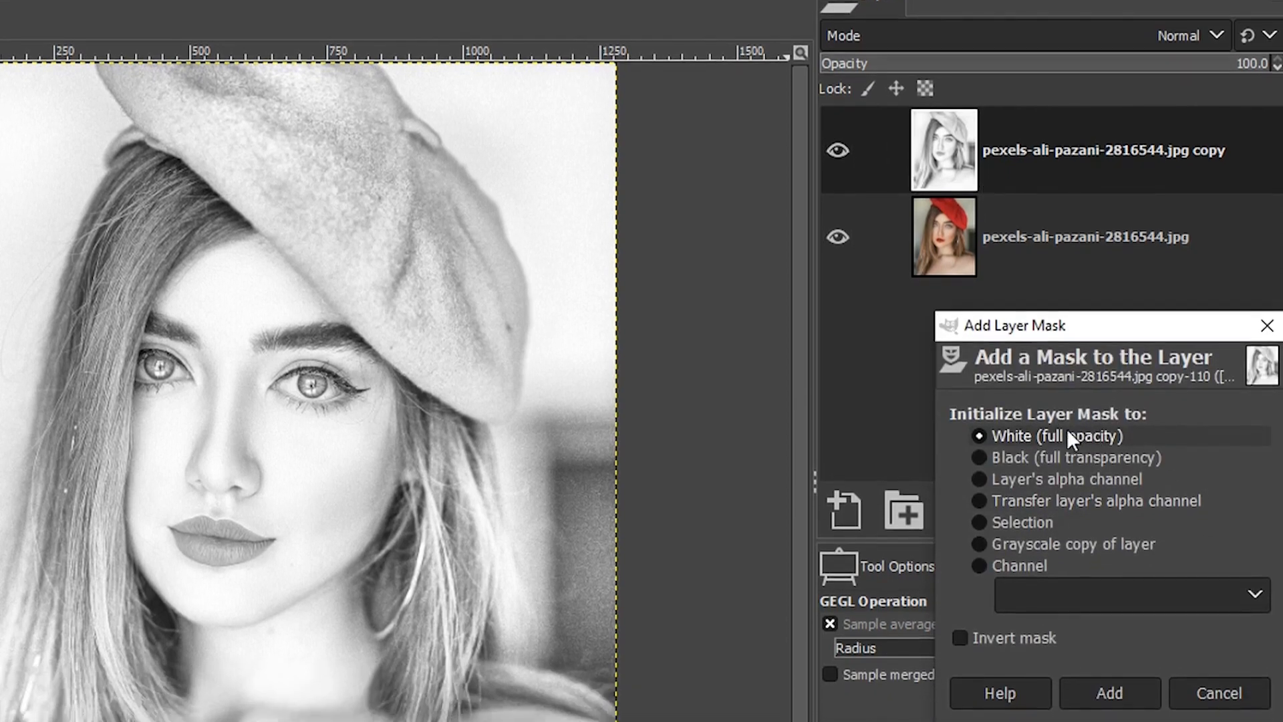
pyautogui.click(1109, 692)
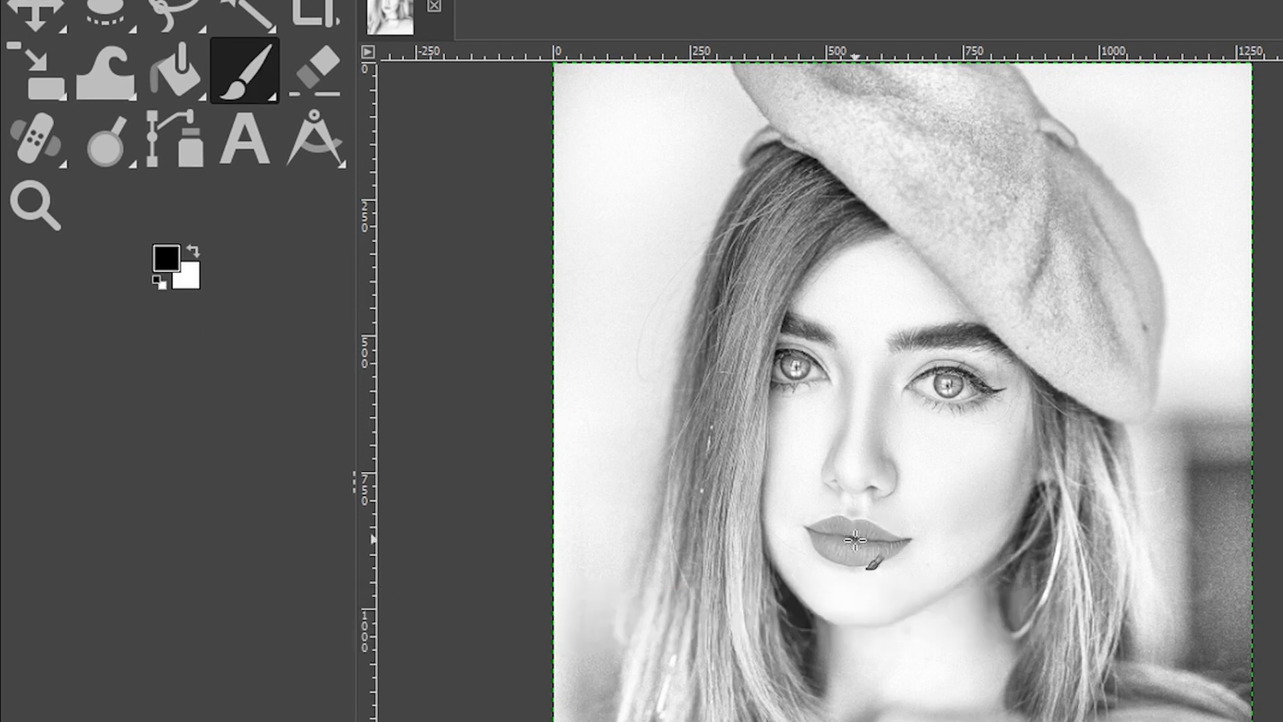
# Step: Paint black over the lips on the mask, zooming in to refine the edges
pyautogui.click(860, 540)
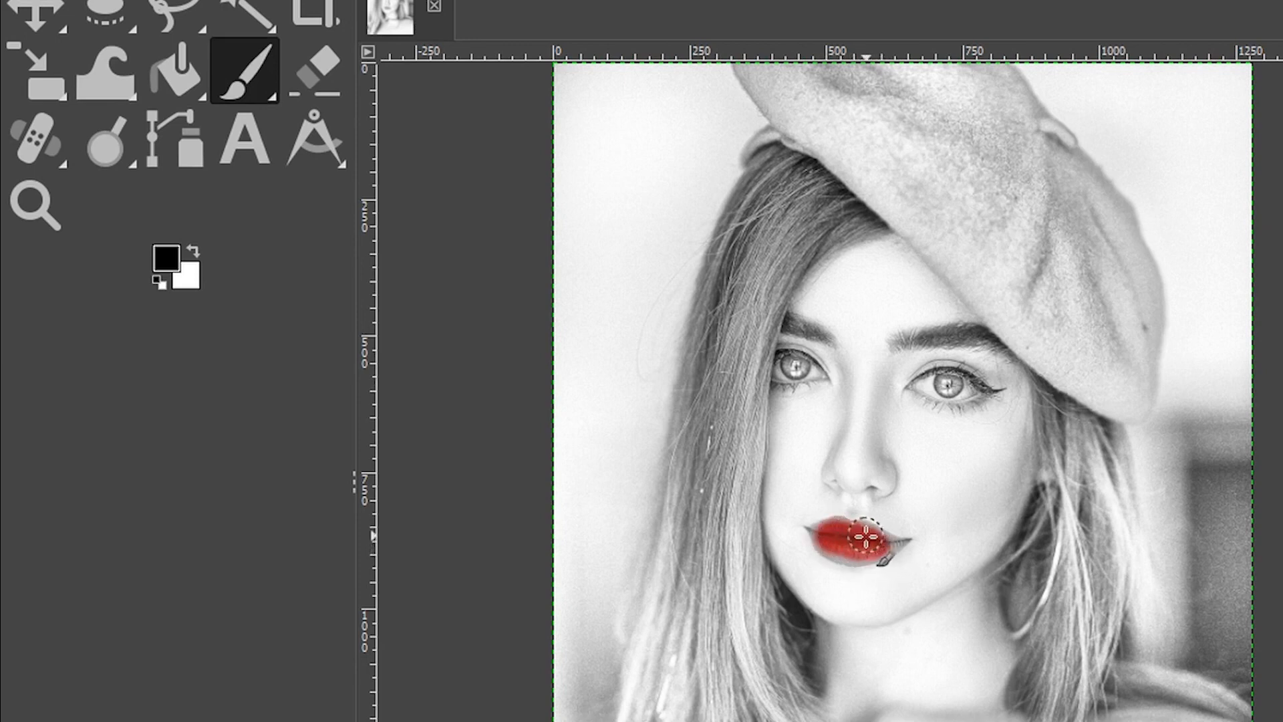
pyautogui.click(34, 203)
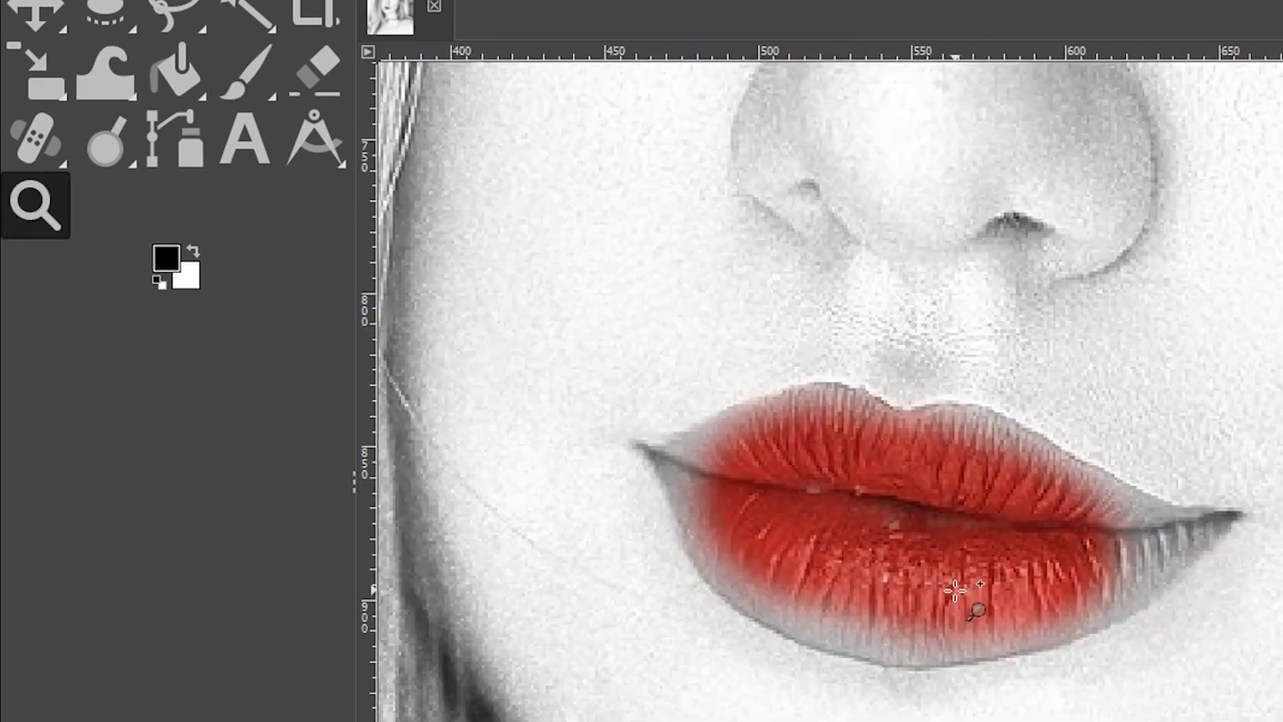
pyautogui.click(245, 70)
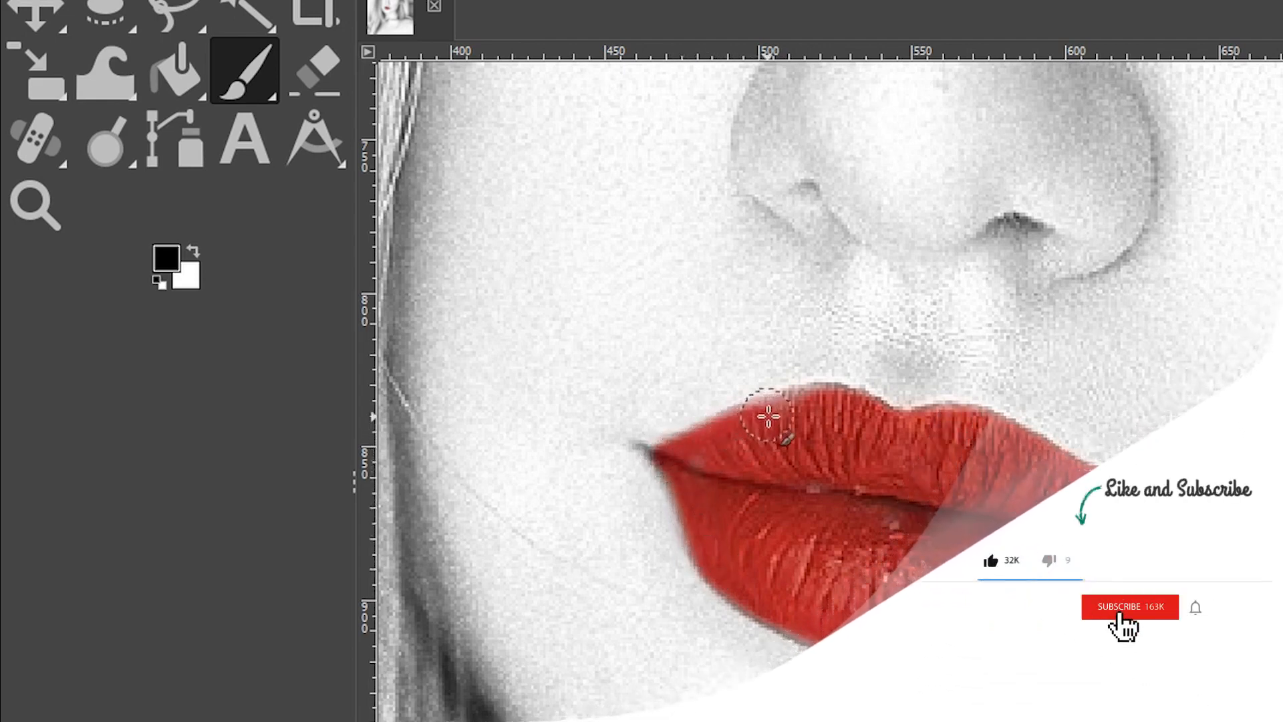
pyautogui.click(1129, 606)
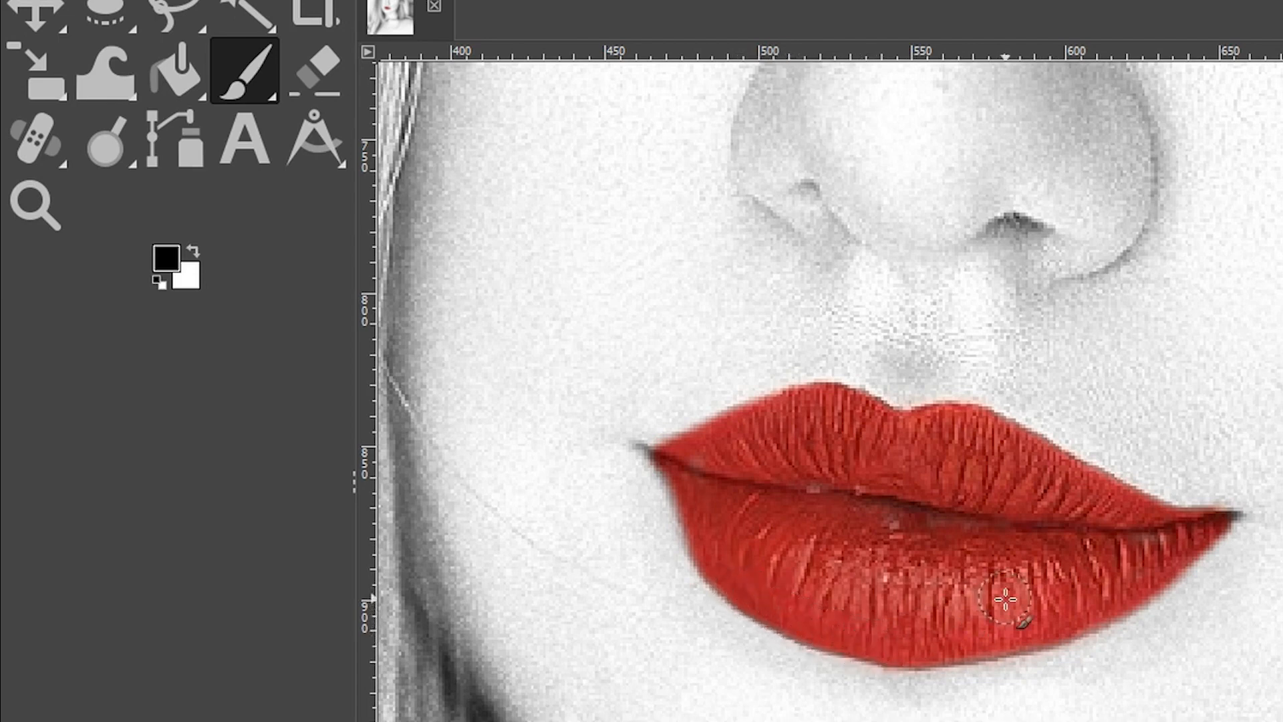
# Step: Fit the image in view, create New from Visible, and hide the masked copy
pyautogui.press('ctrl+shift+j')
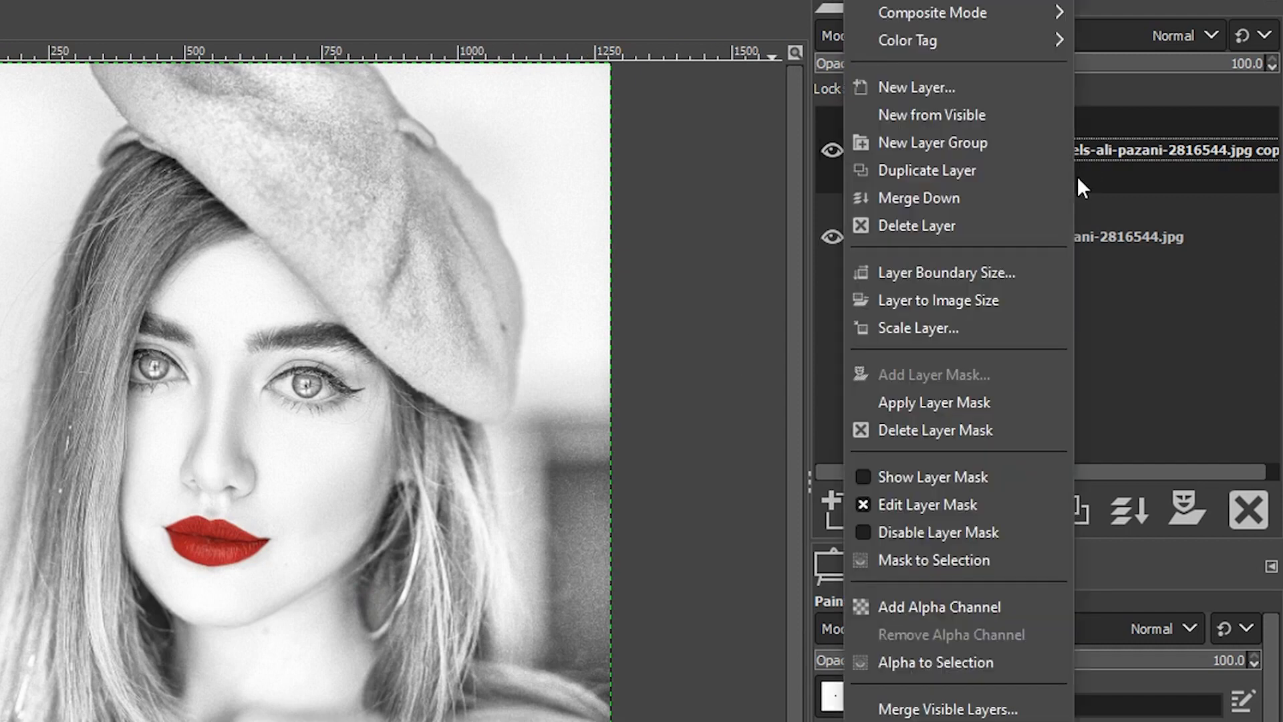
pyautogui.click(931, 114)
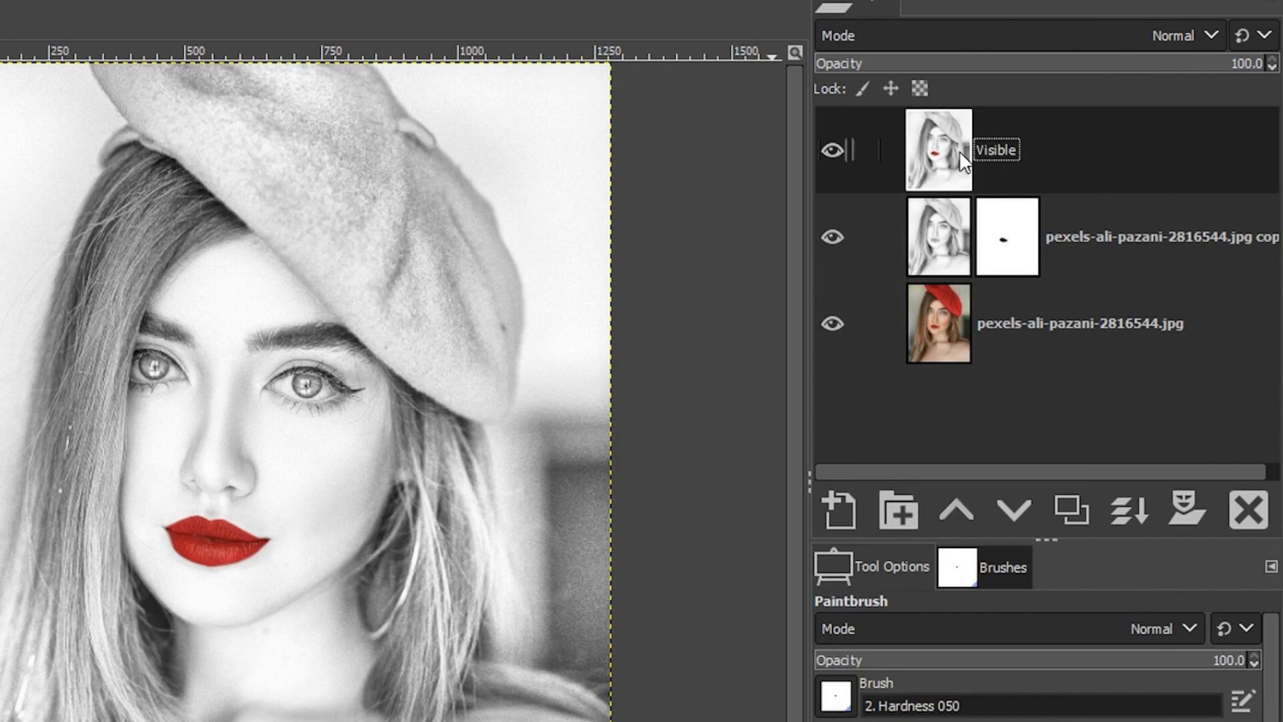
pyautogui.click(834, 237)
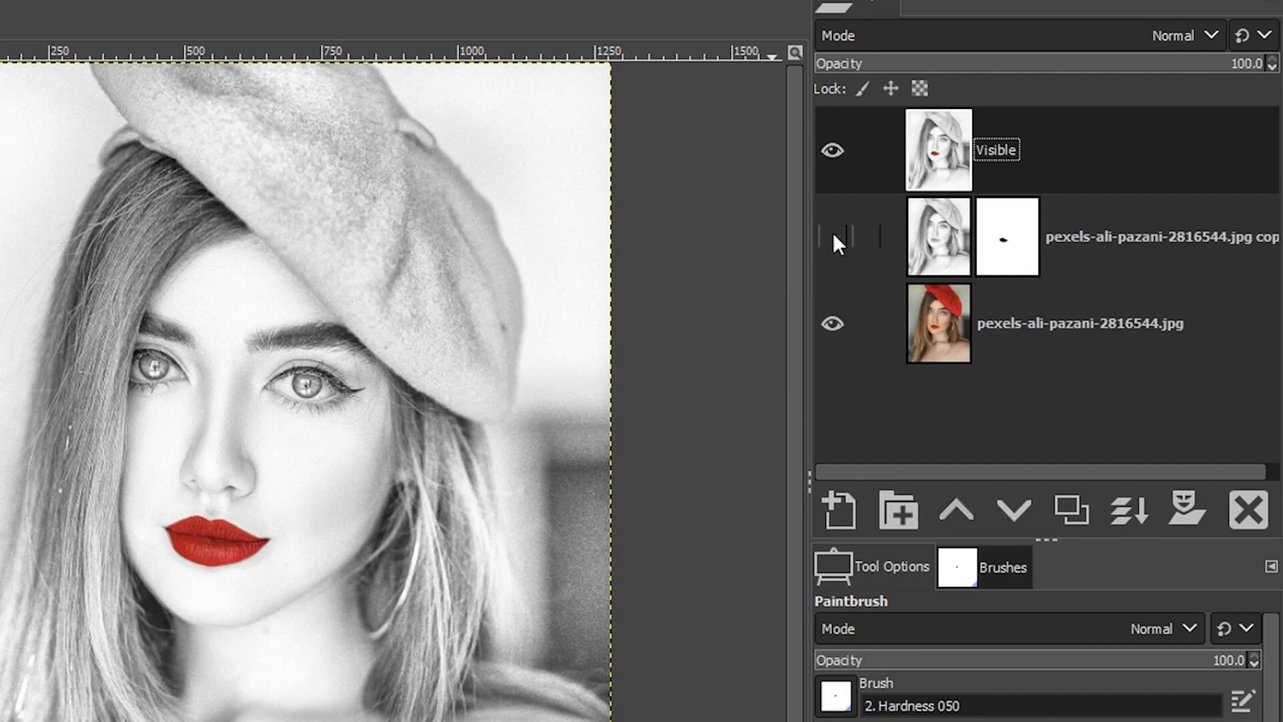